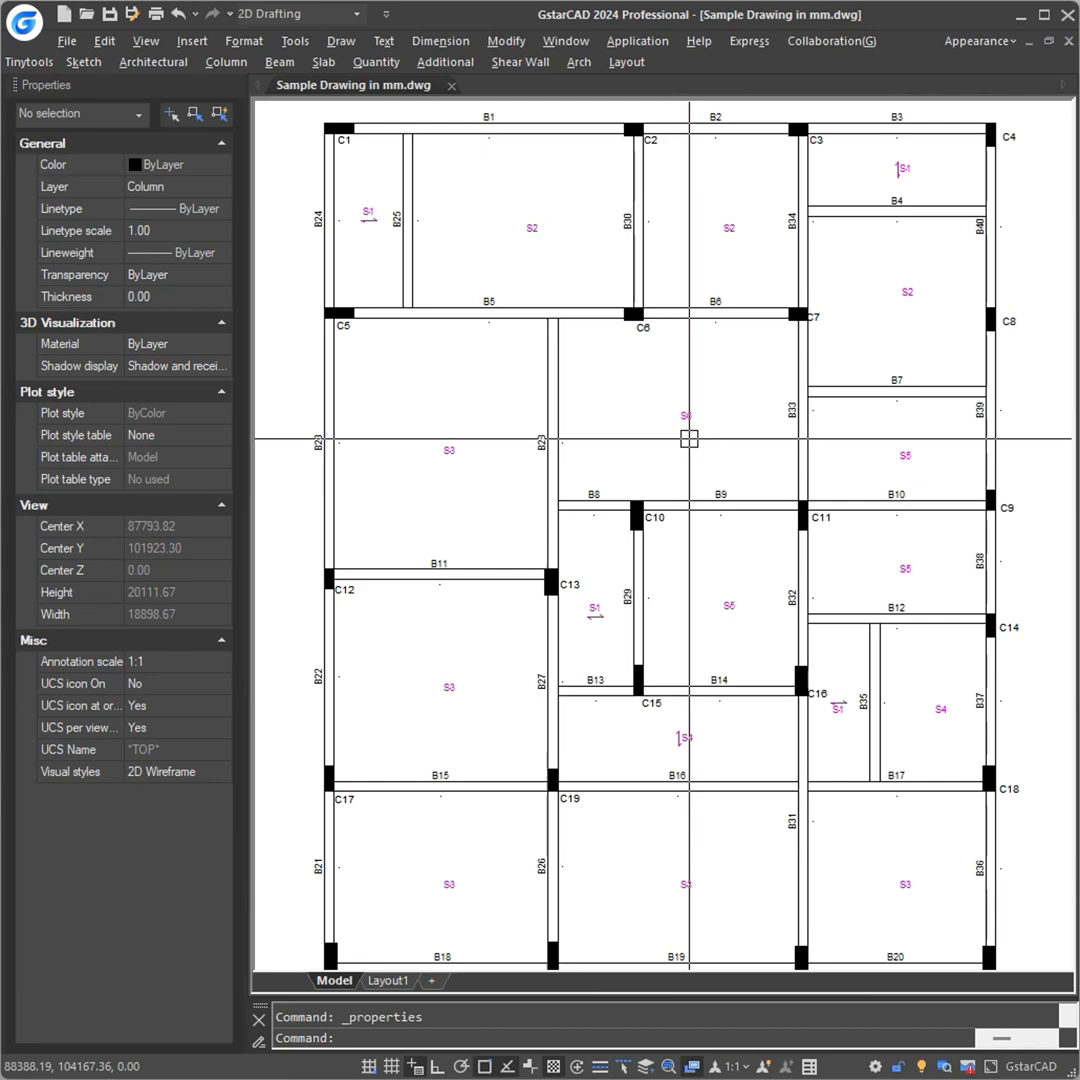
mouse_move(624, 418)
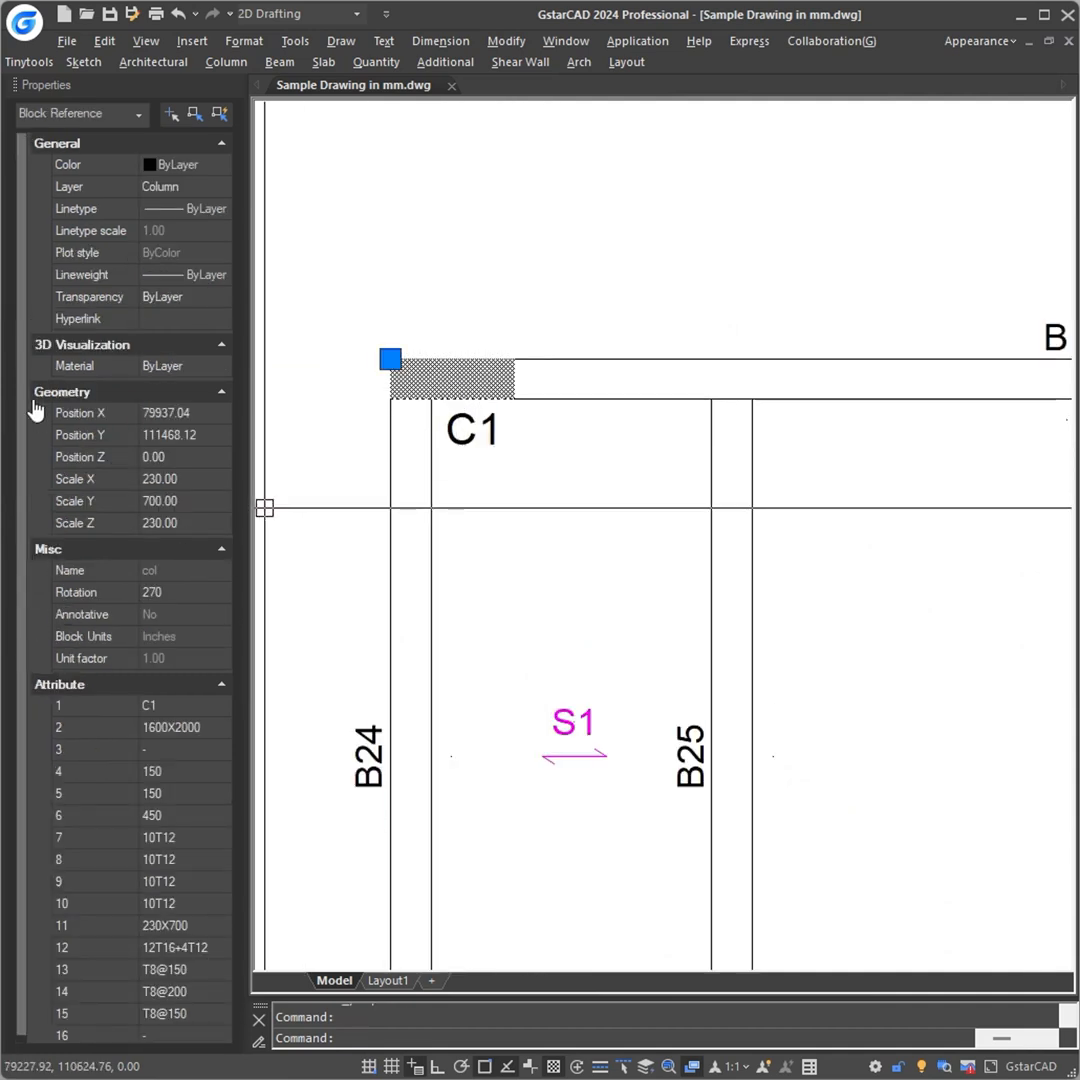
Step: Rescale column C2 to 450 by 600 through its Scale X and Scale Y properties
left_click(180, 478)
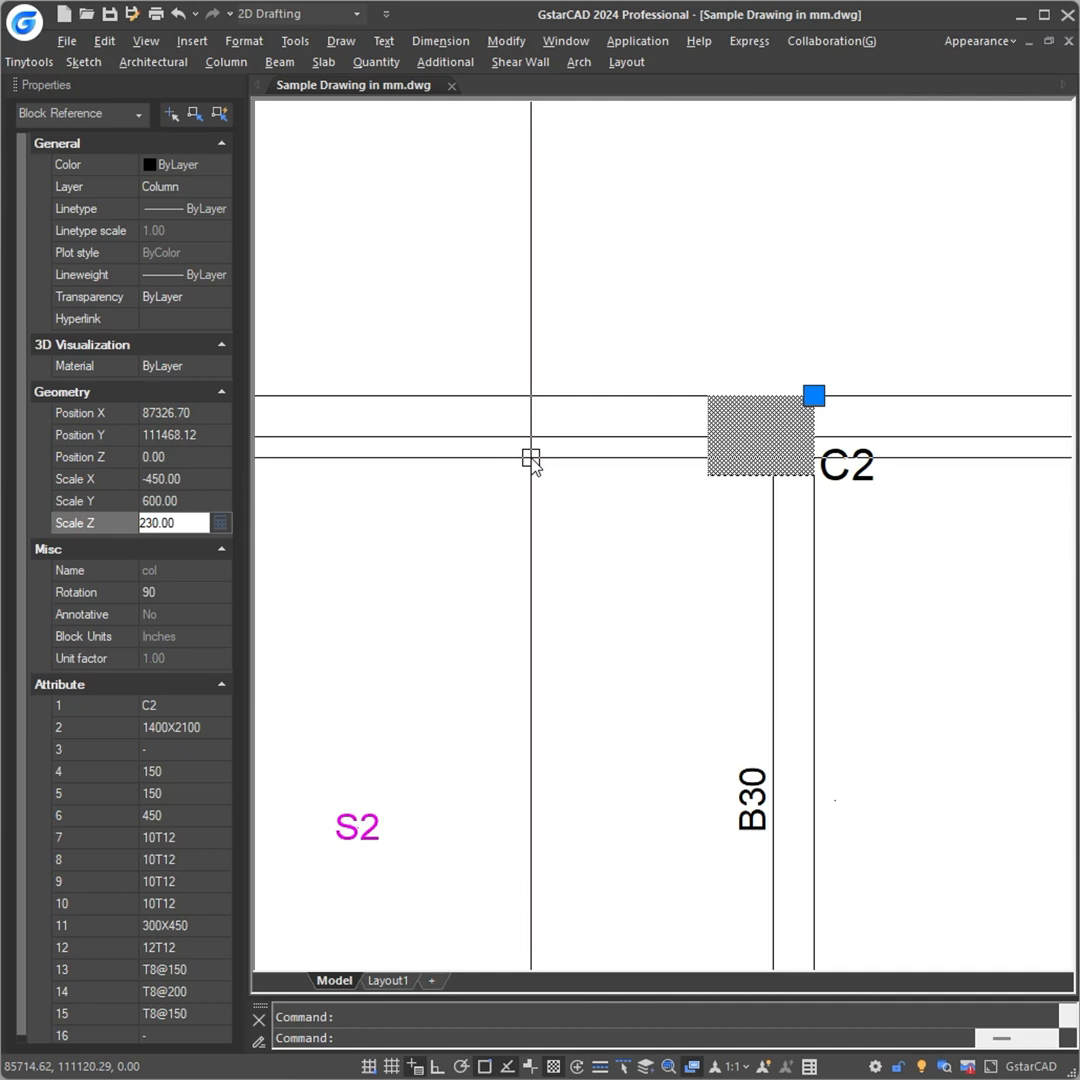
key("Escape")
type("ACS")
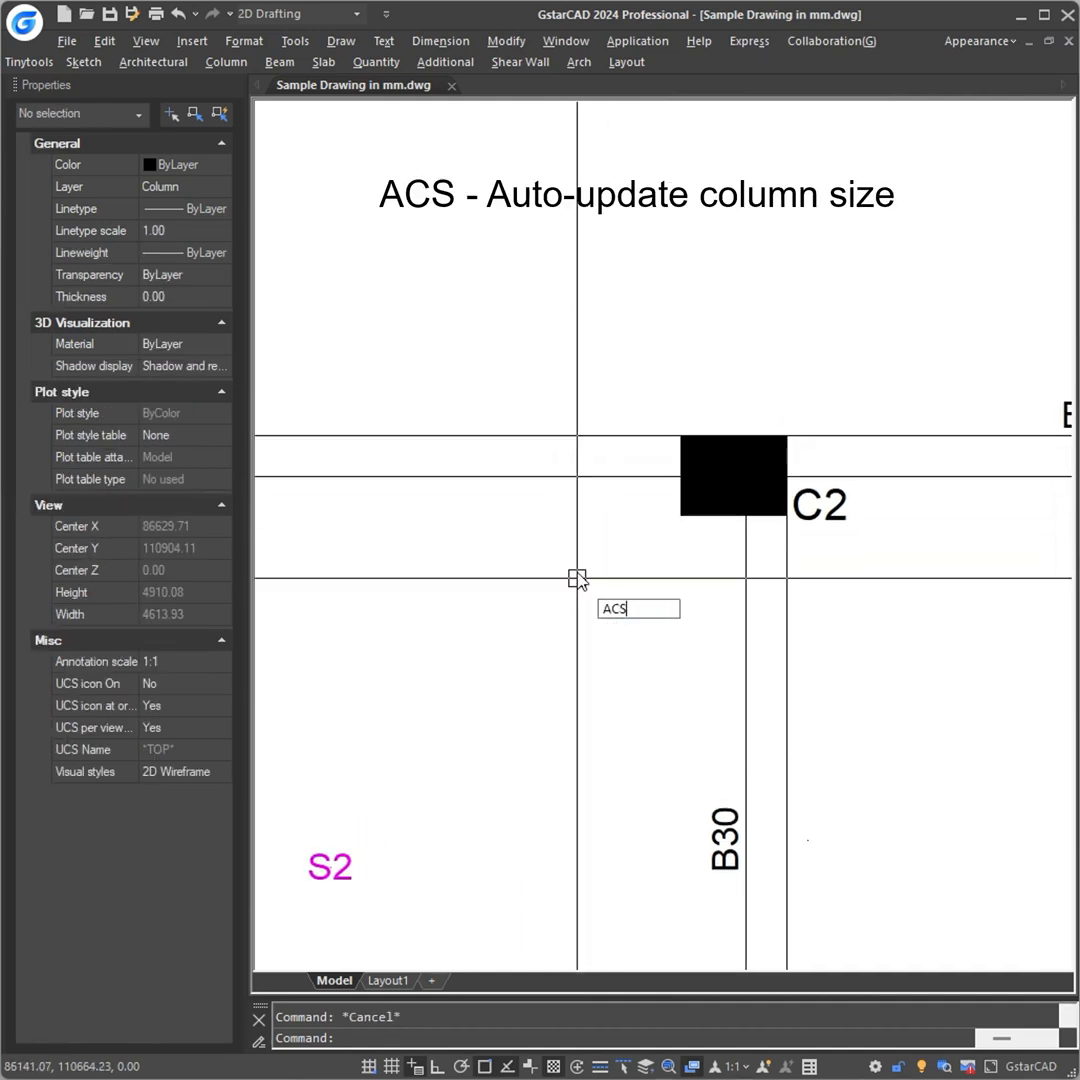
Step: Run Update Column Size (ACS) on C2 and acknowledge the one-column-updated message
left_click(226, 60)
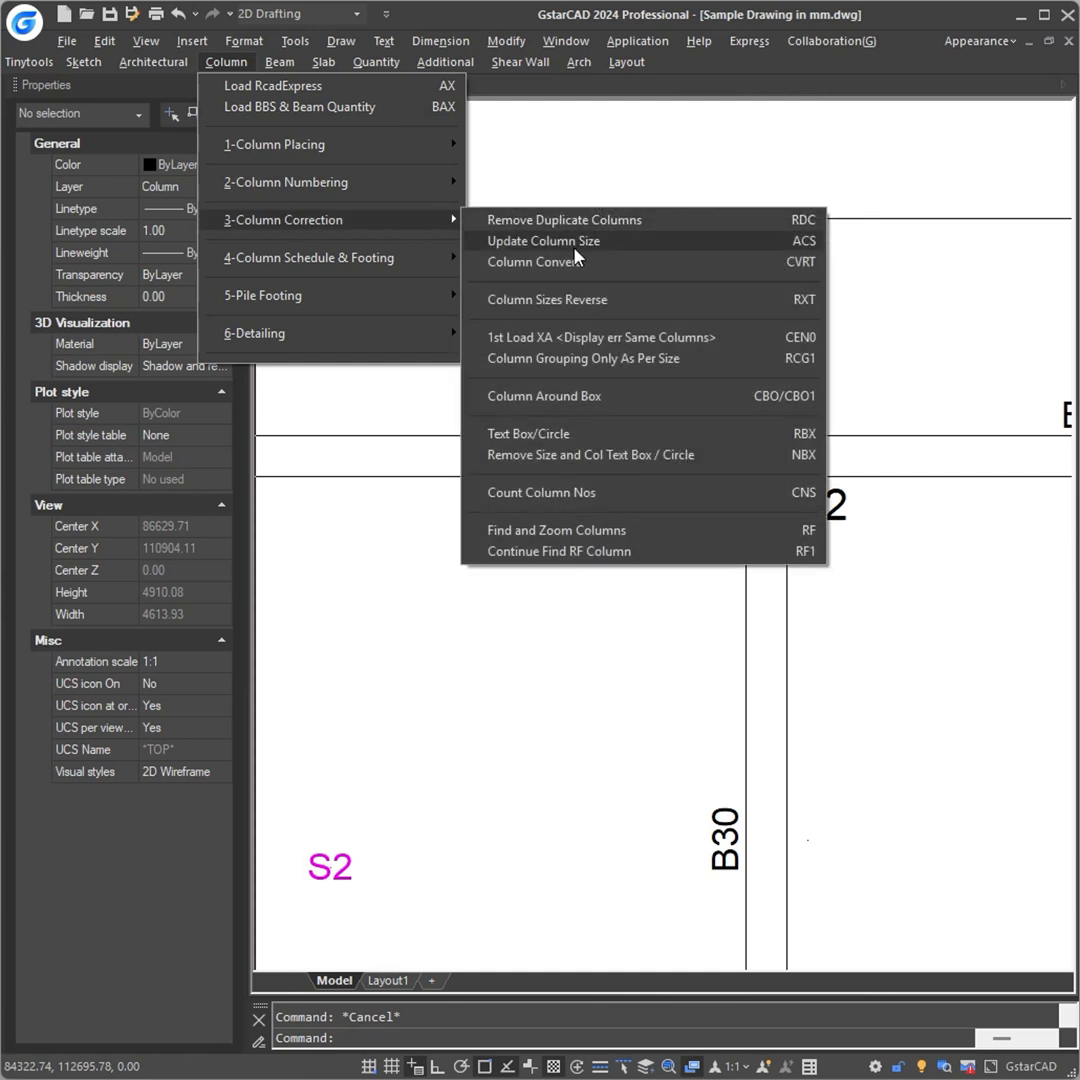
left_click(544, 240)
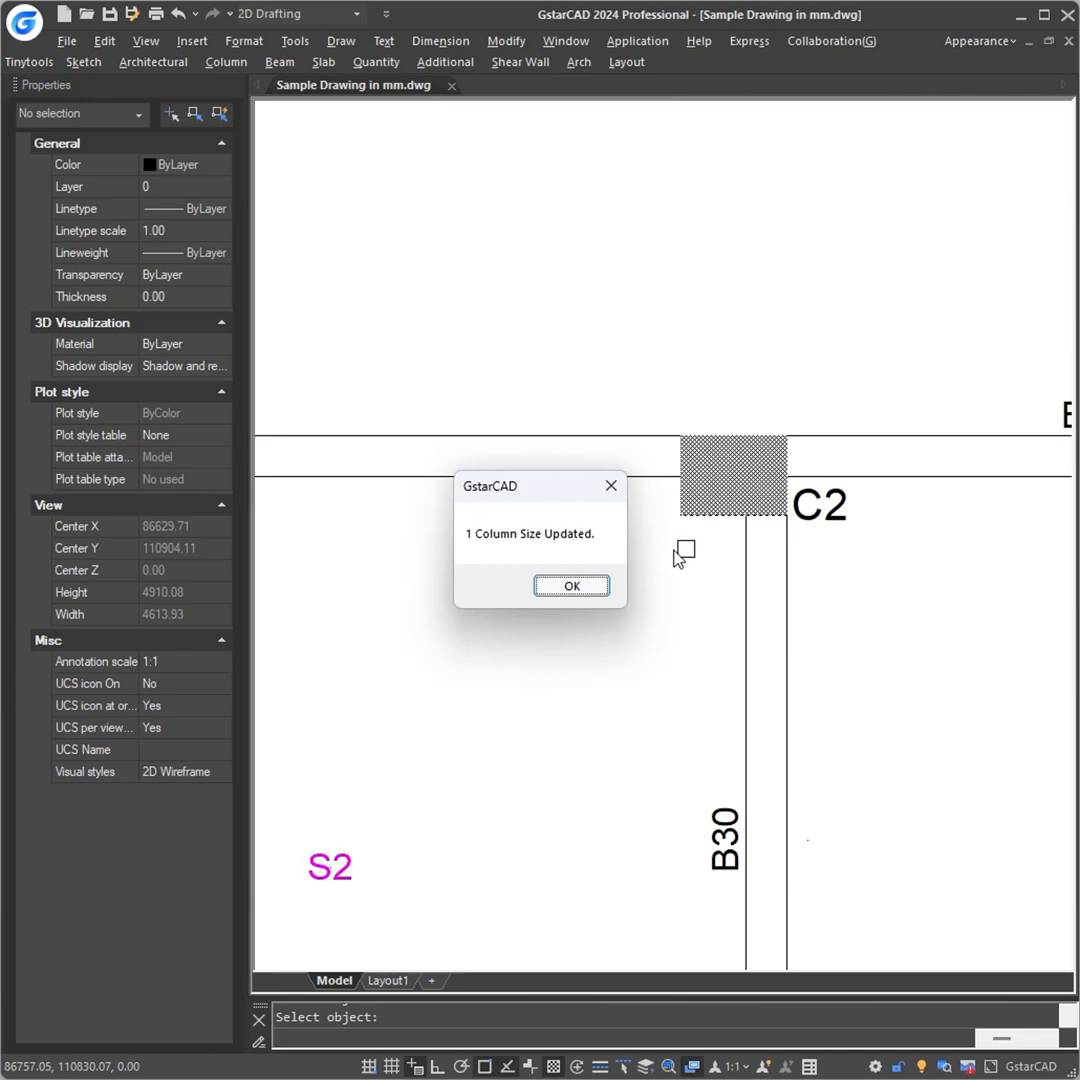
left_click(572, 584)
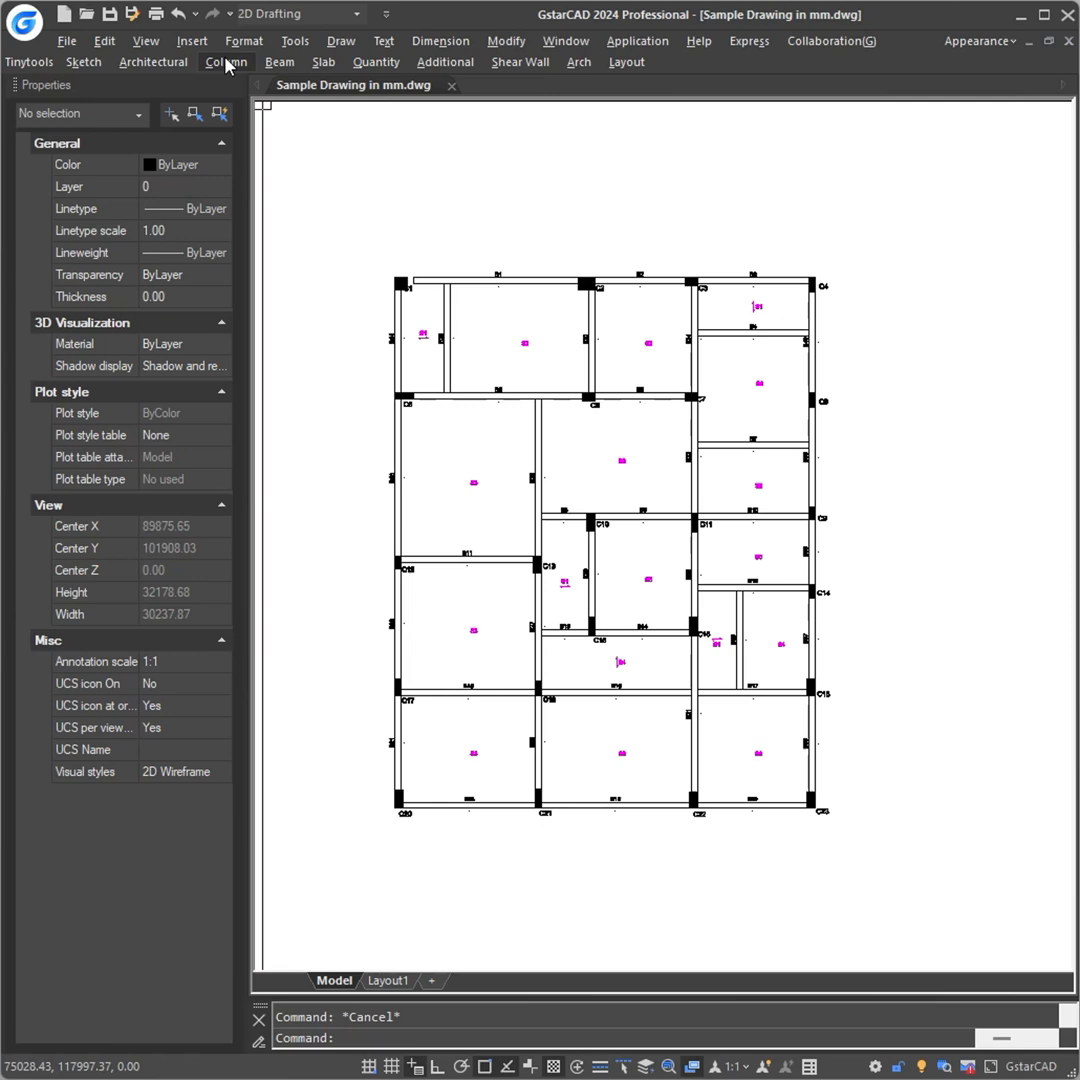
Step: Run Dummy Schedule up to Plinth on all plan columns and place the schedule outside the plan
left_click(226, 60)
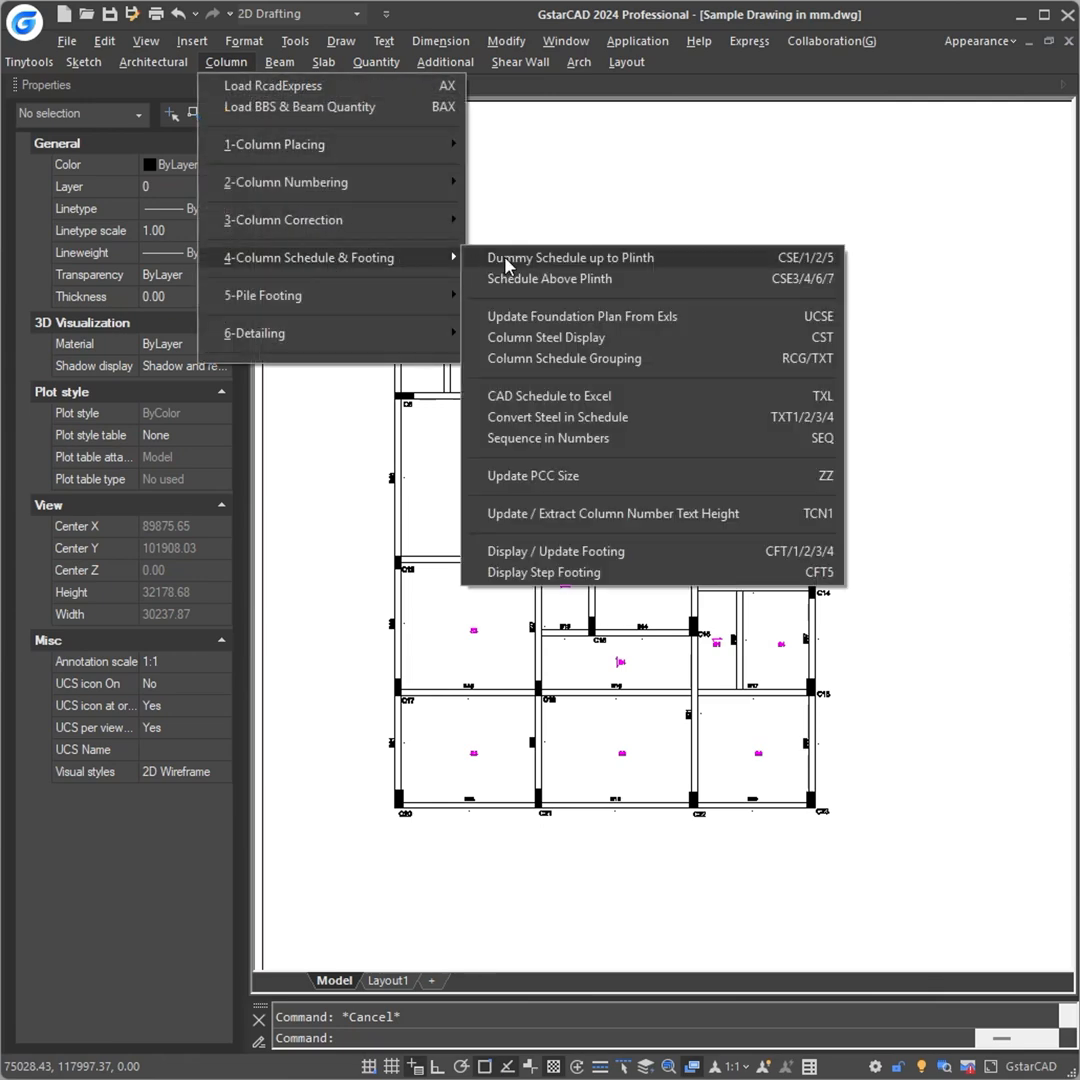
left_click(570, 256)
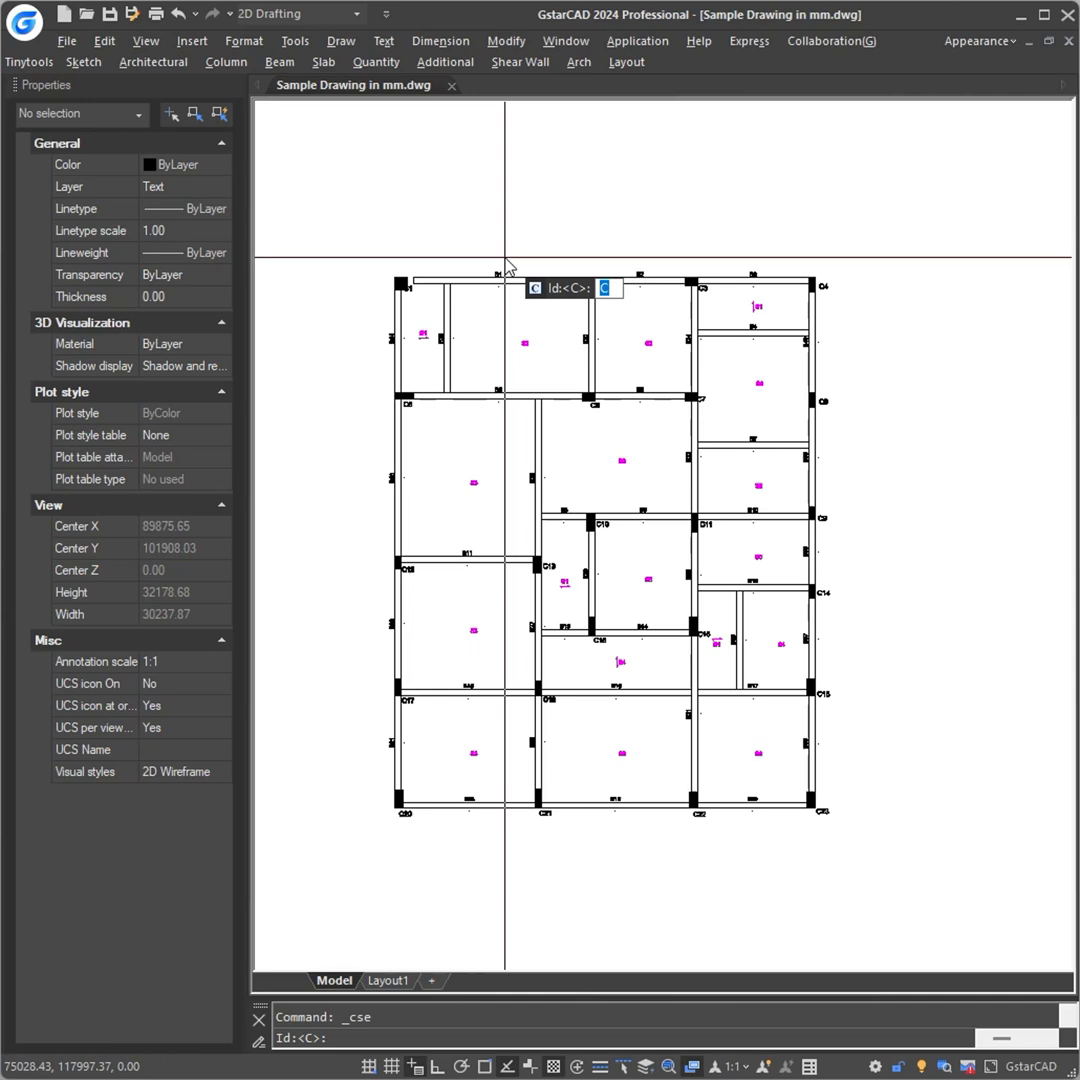
left_click_drag(504, 264, 900, 856)
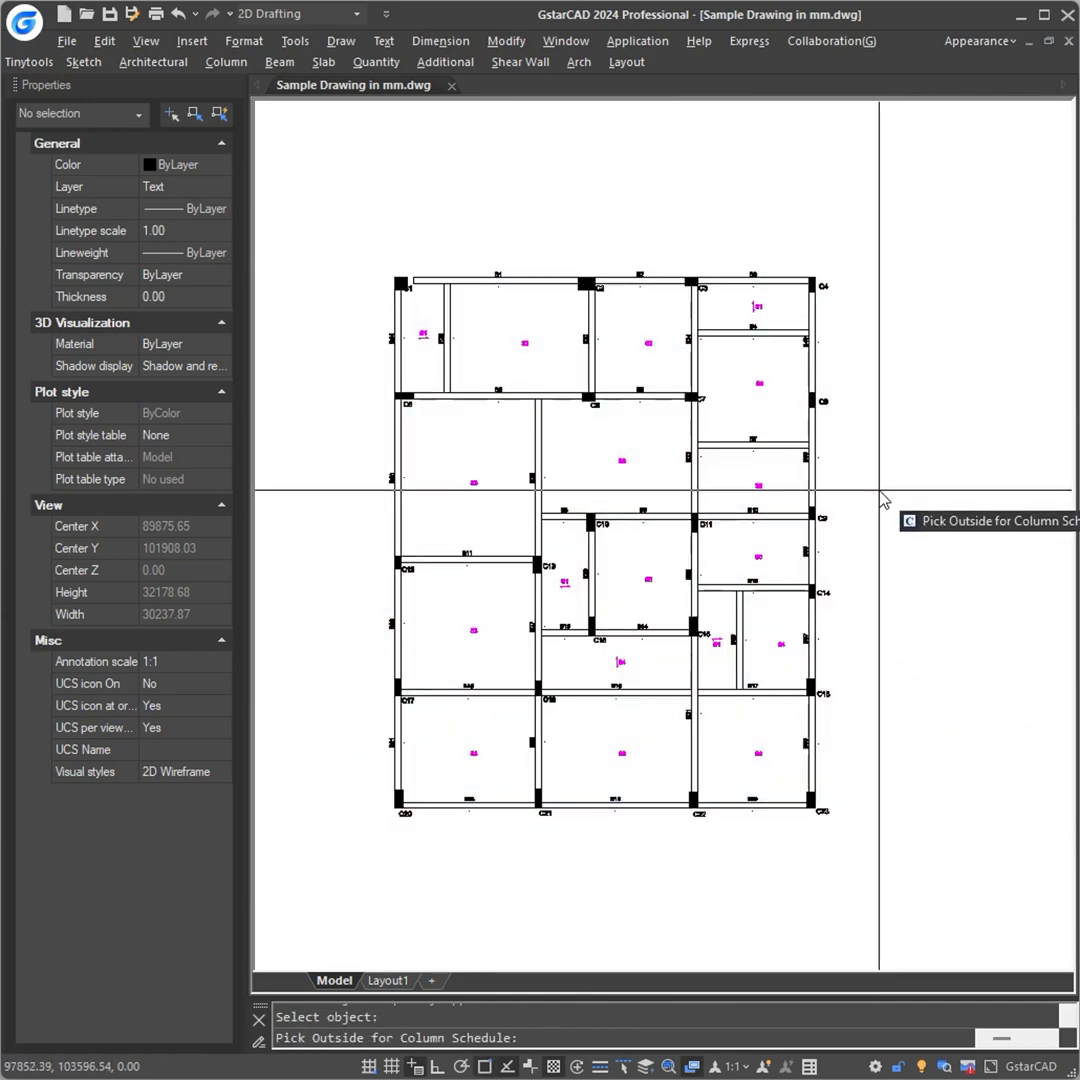
left_click(880, 498)
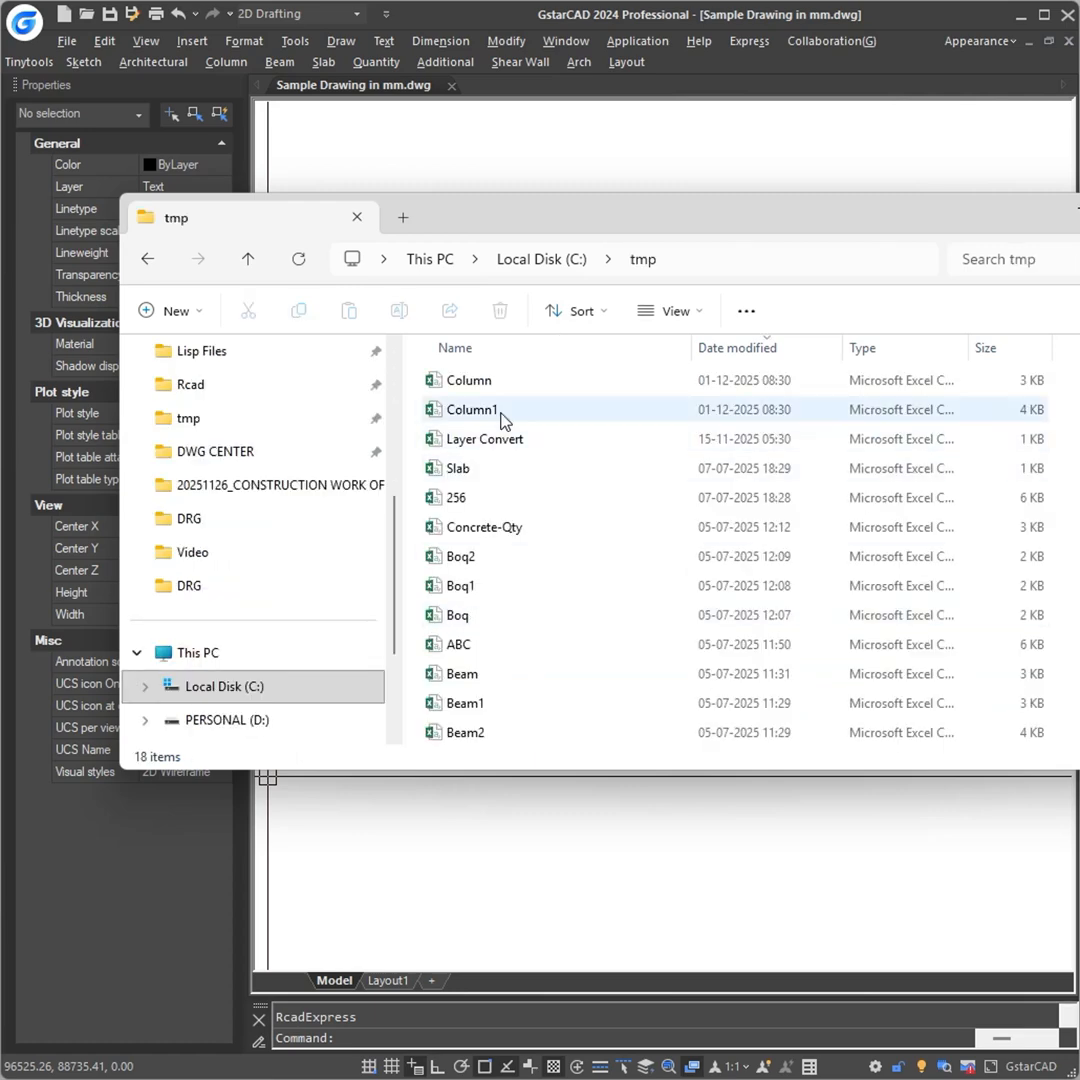
Step: Open the Column schedule file from the tmp folder in Excel
left_click(468, 380)
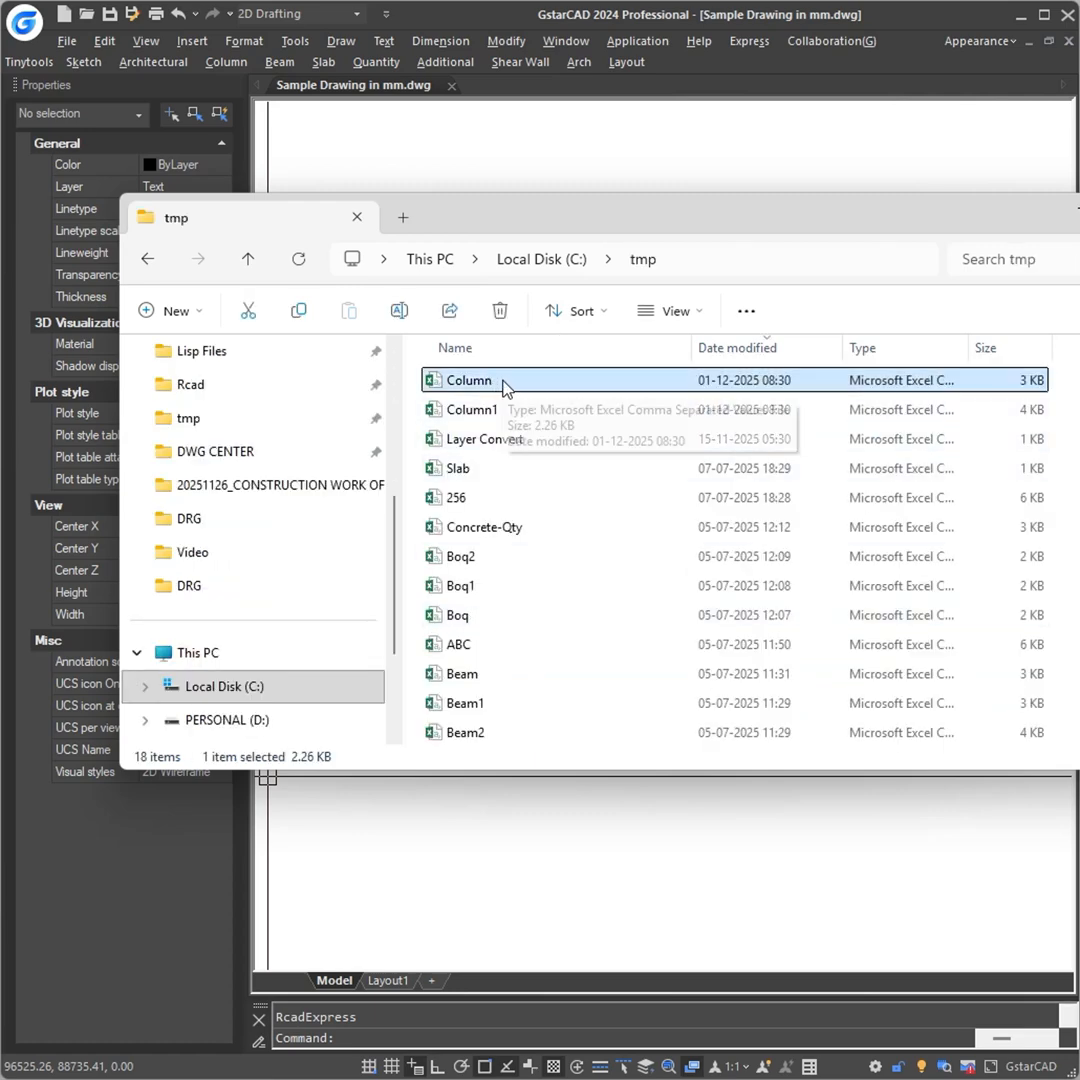
double_click(468, 380)
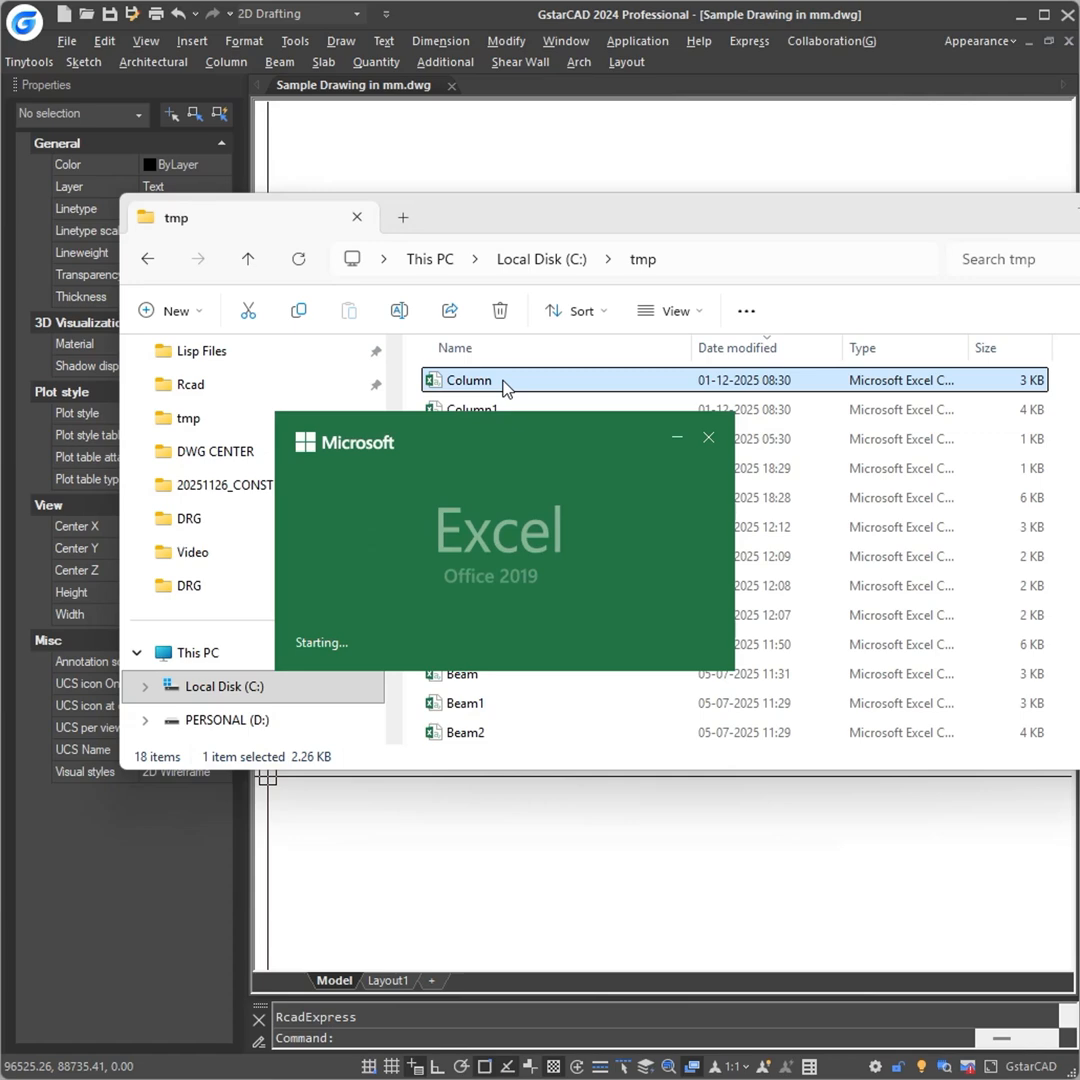
Step: Review the Up to Plinth sizes, checking C1 at 450X450 and C2 at 450X600
double_click(466, 380)
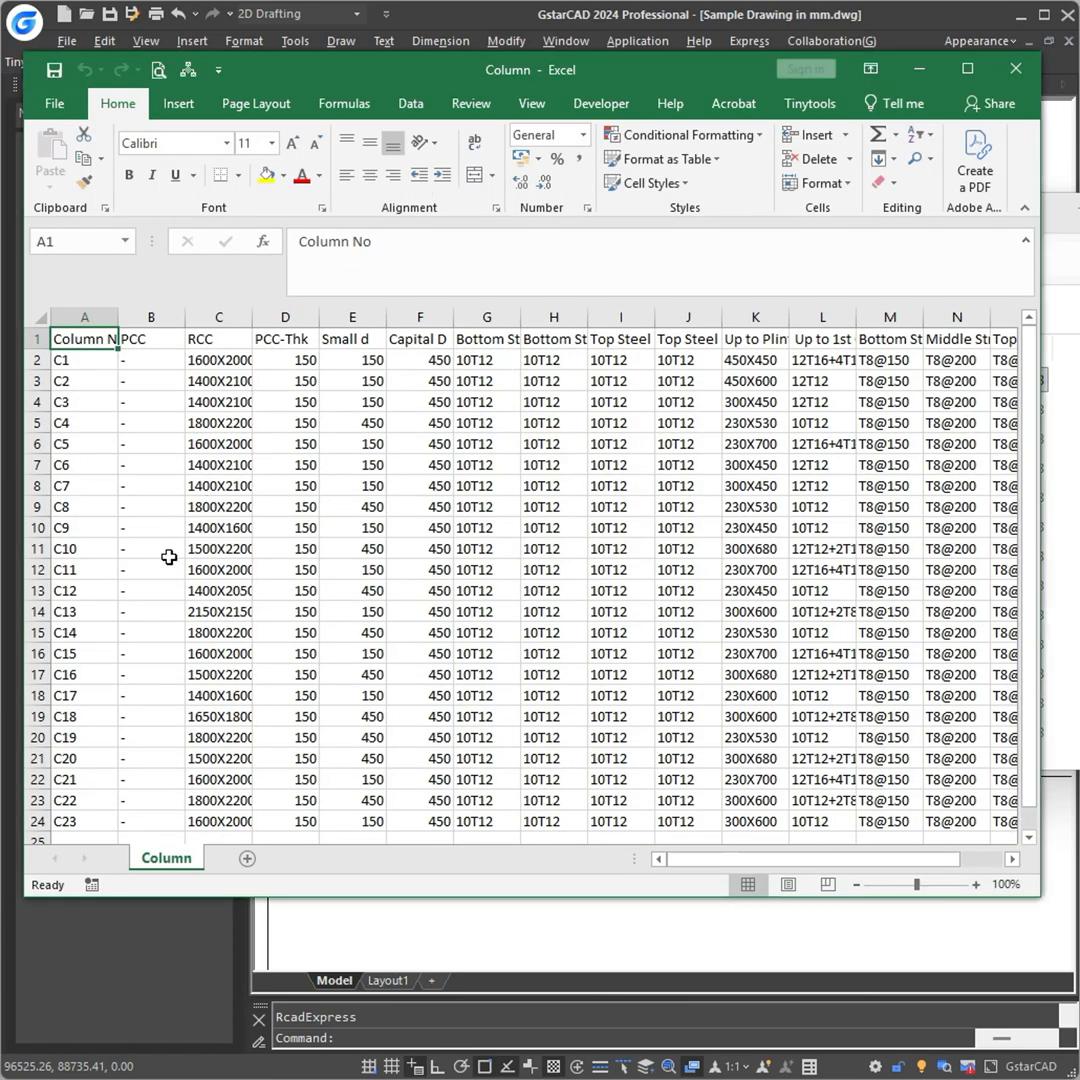
left_click(152, 484)
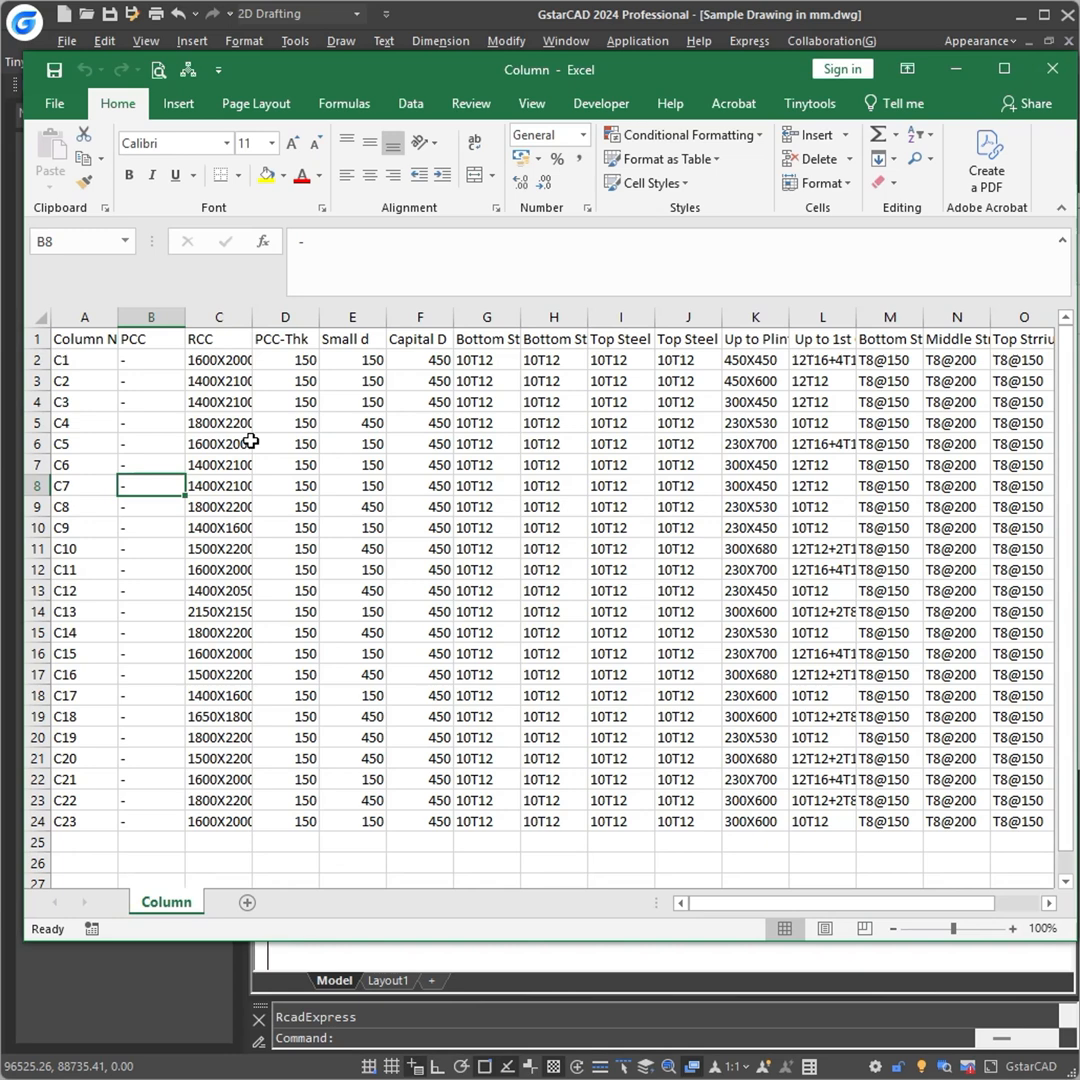
left_click(754, 360)
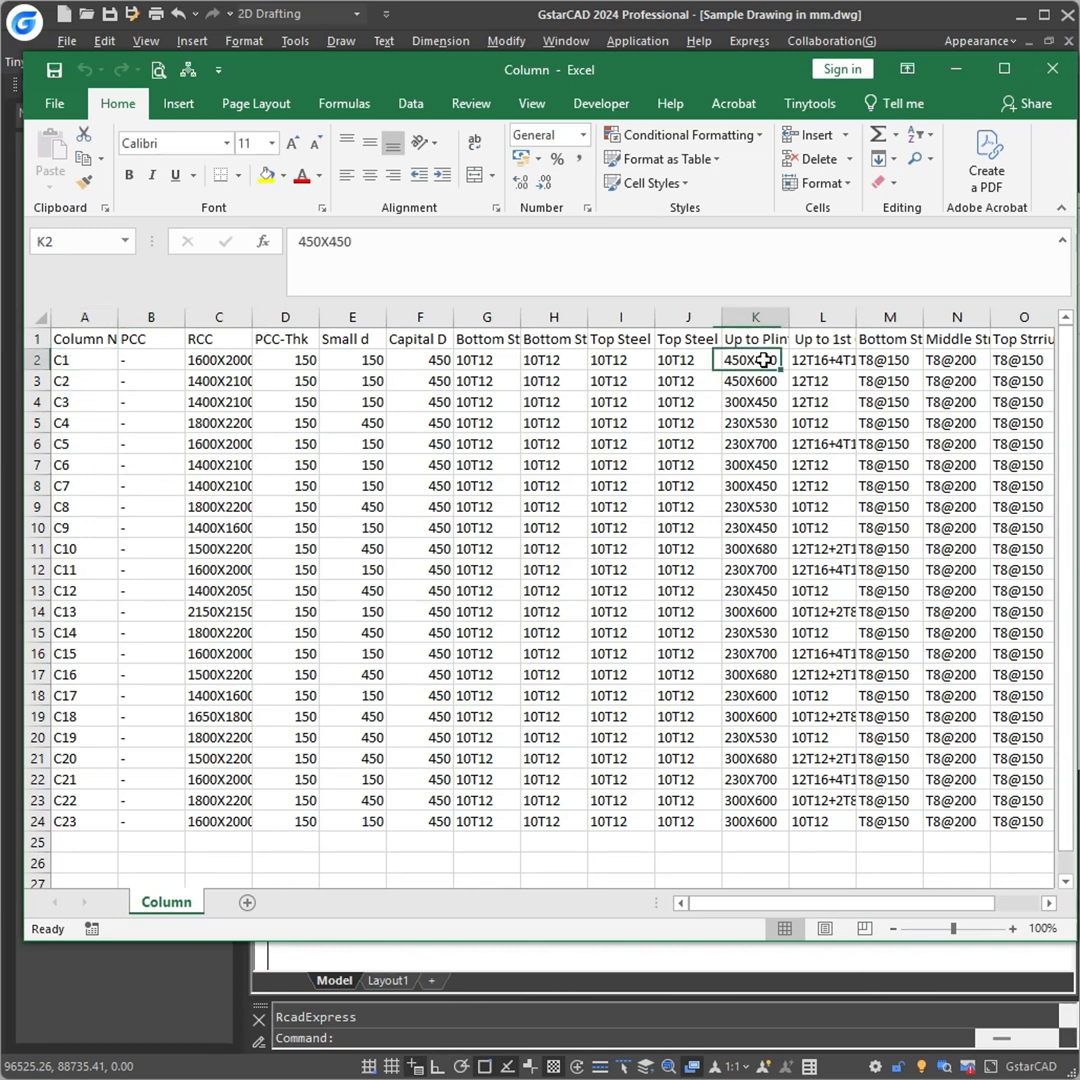
left_click(84, 380)
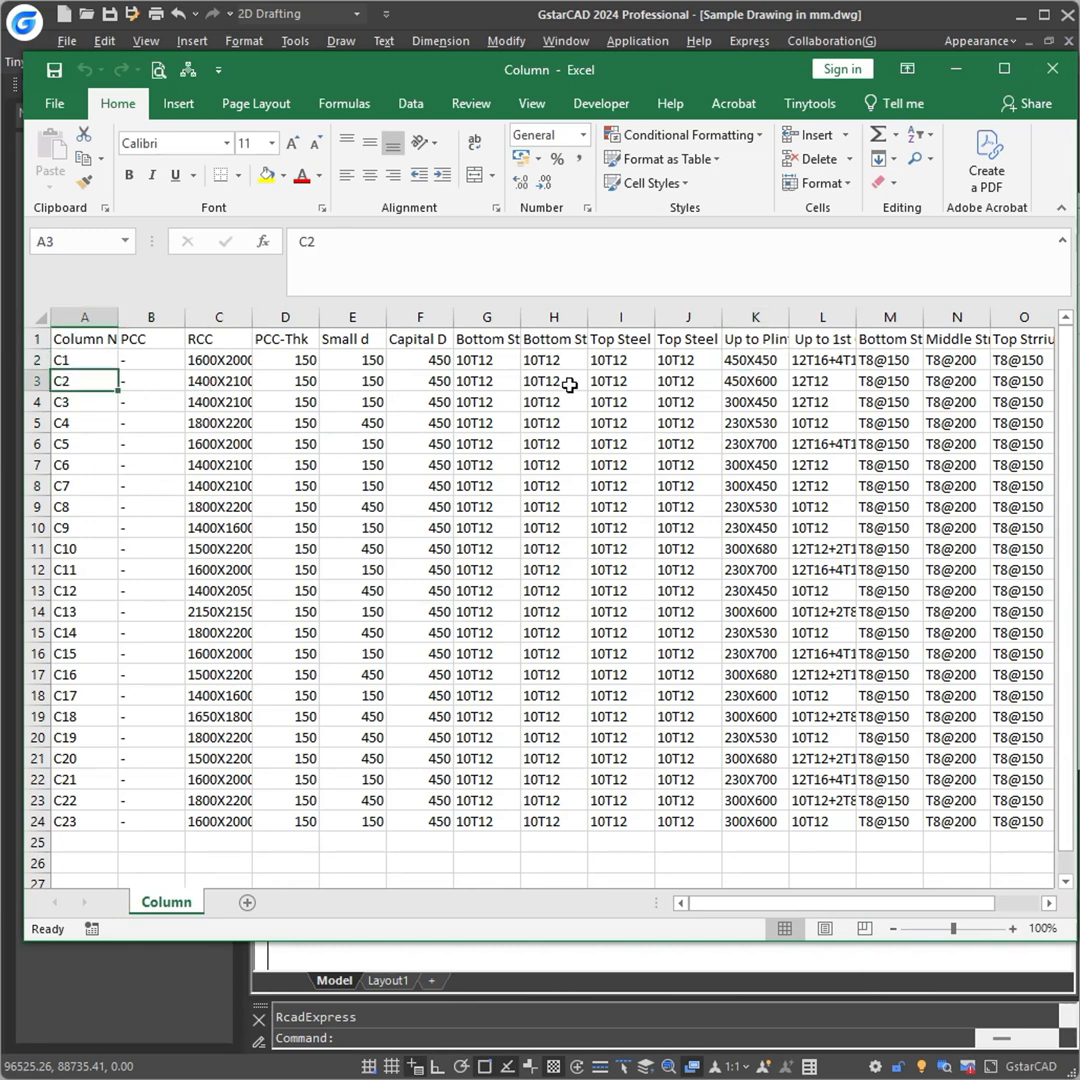
left_click(756, 380)
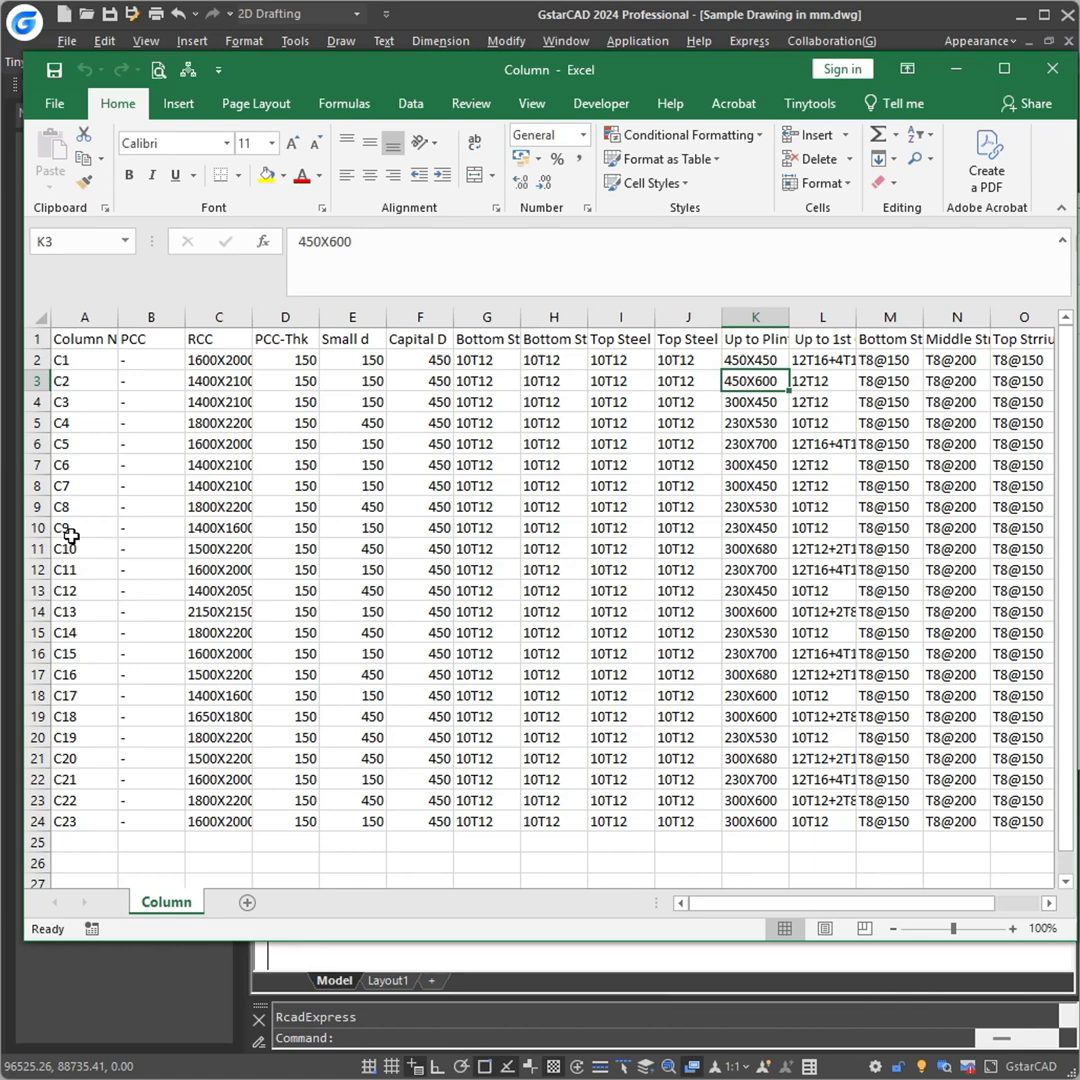
left_click(84, 548)
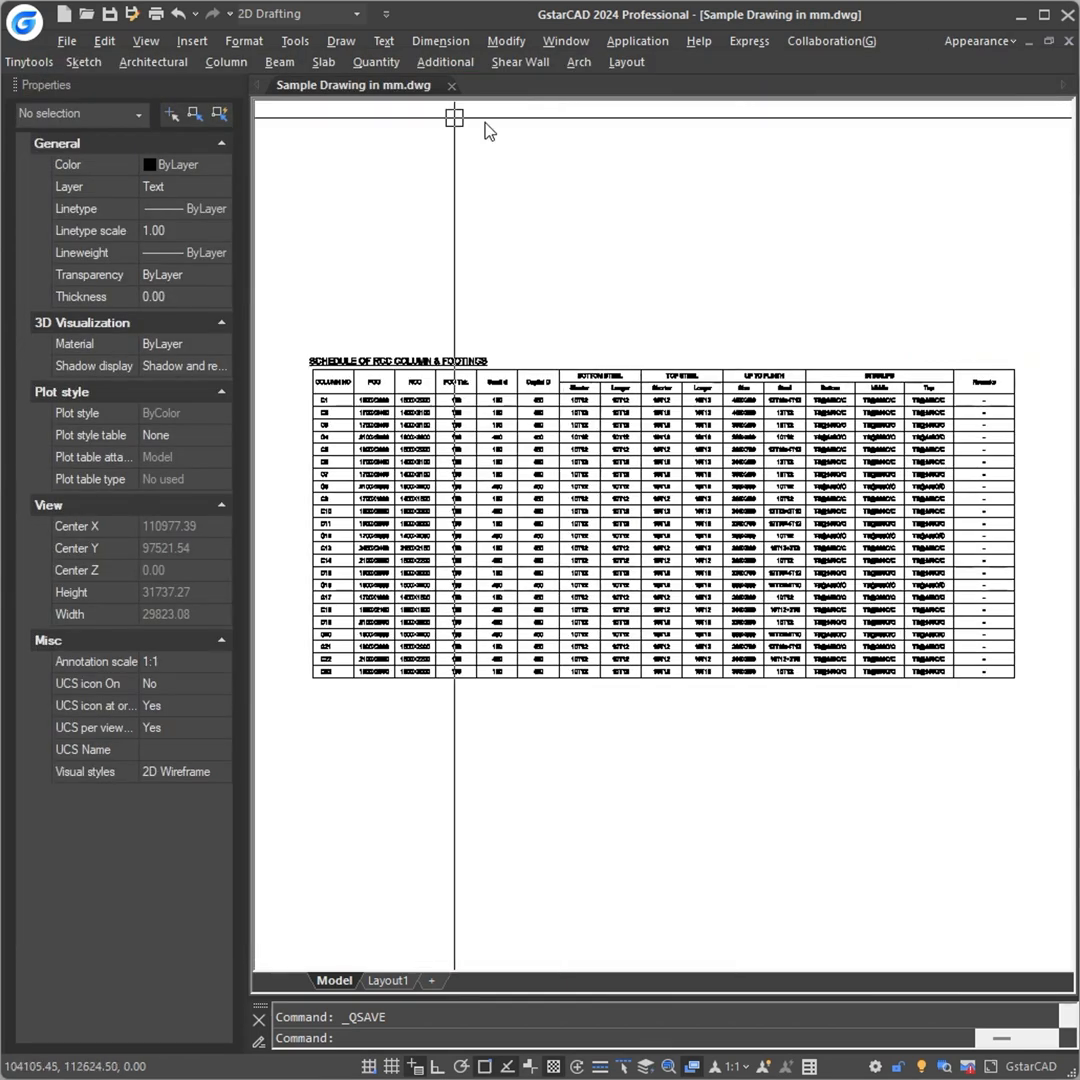
Step: Start Update Foundation Plan From Exls (UCSE), reaching the column number text height prompt
left_click(224, 60)
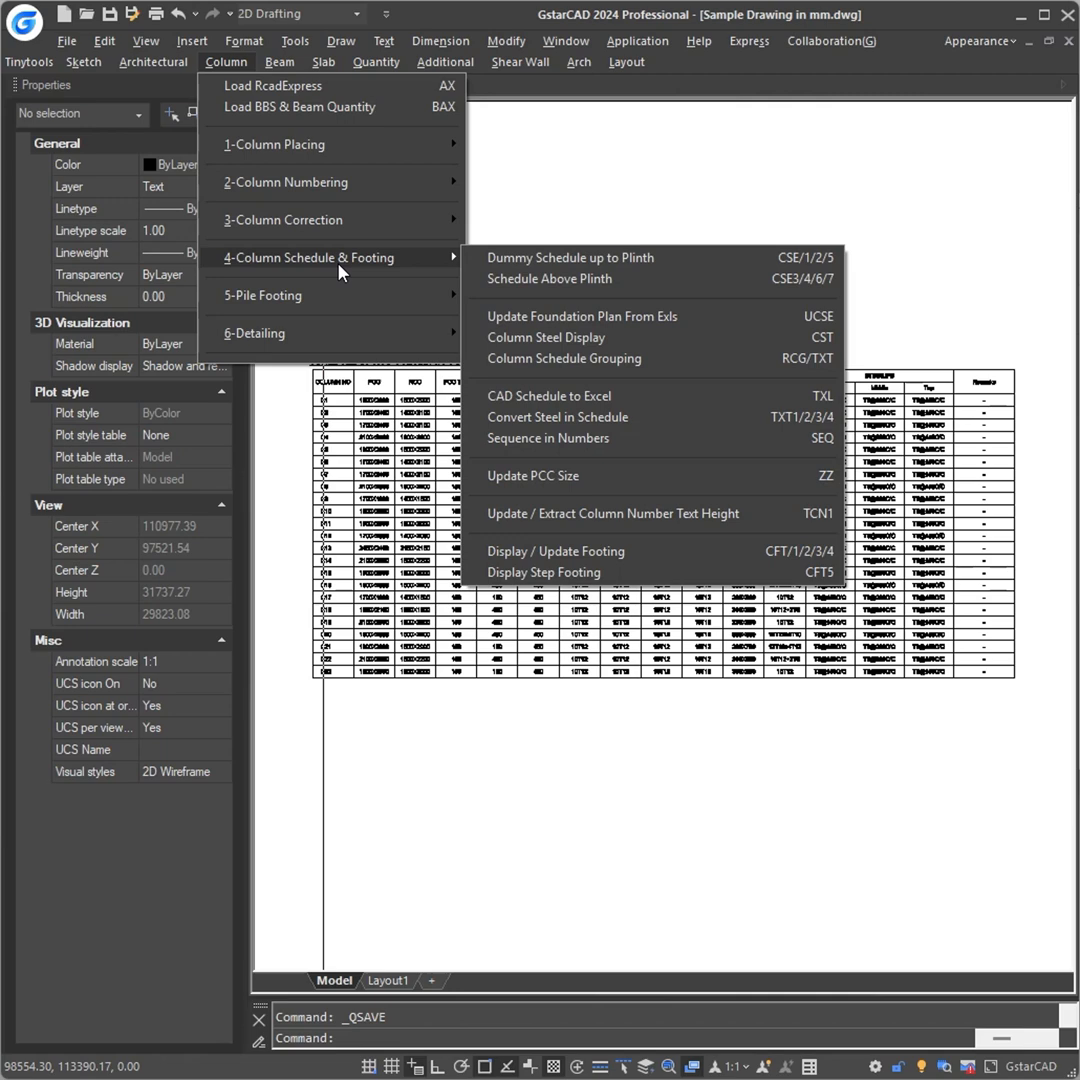
mouse_move(582, 316)
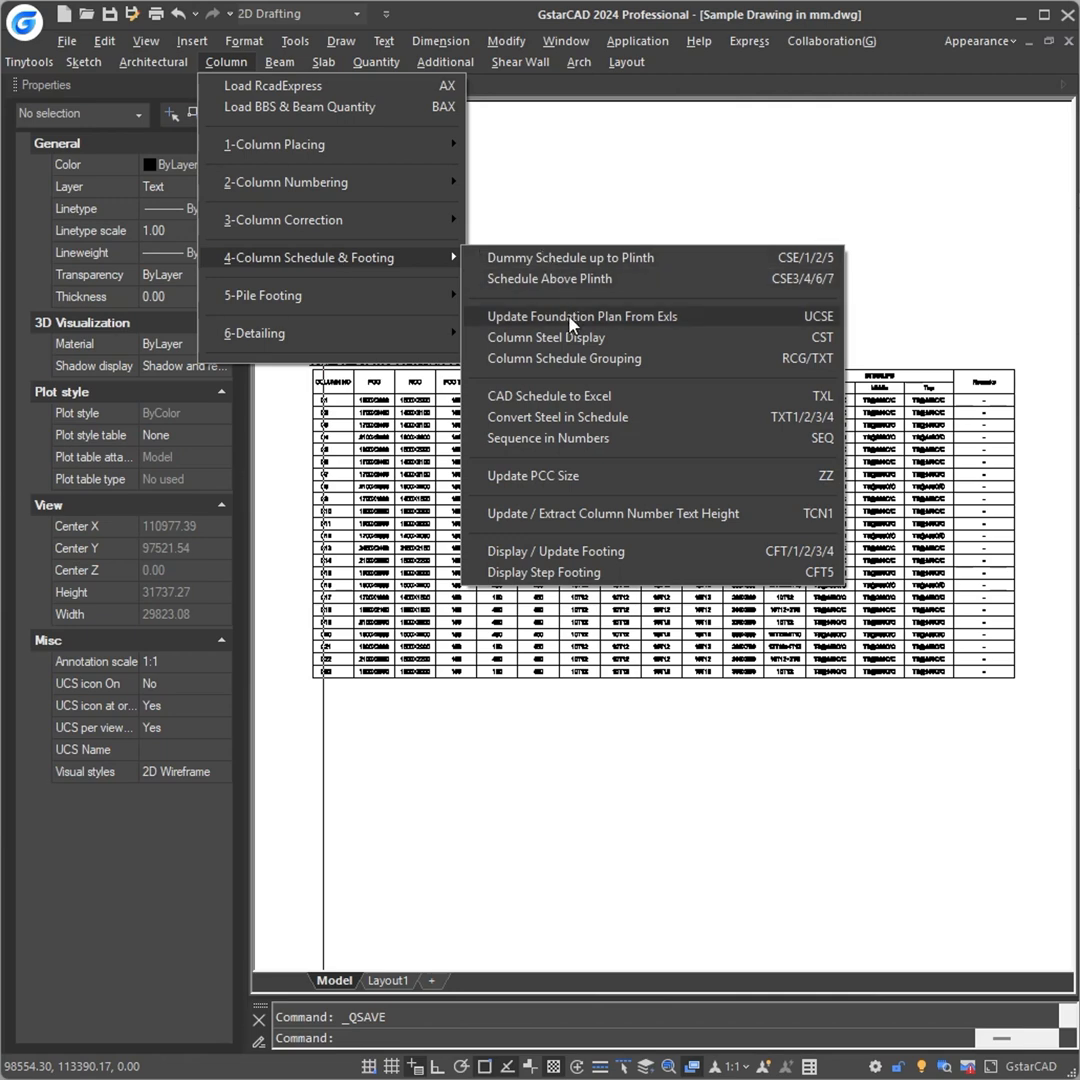
left_click(582, 316)
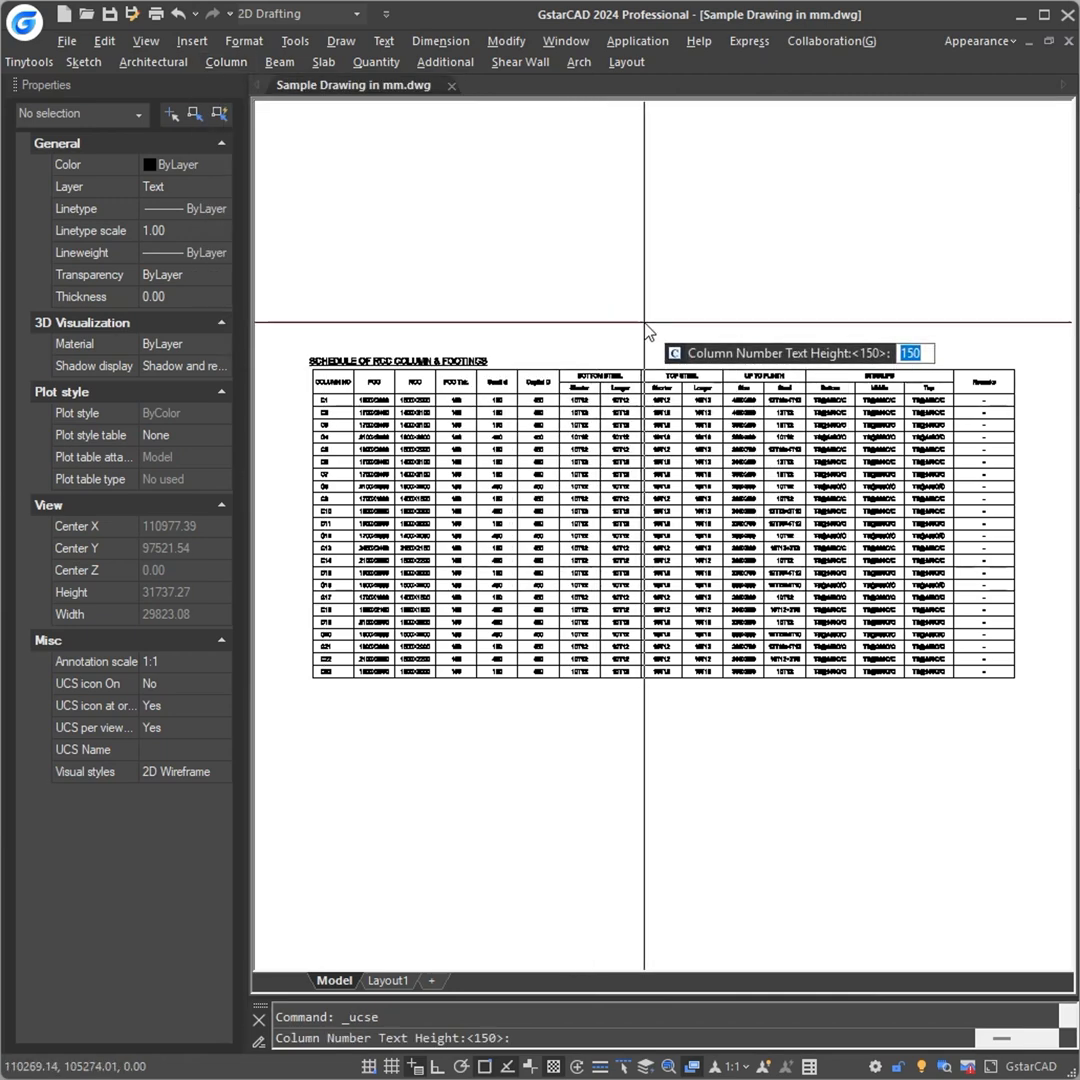